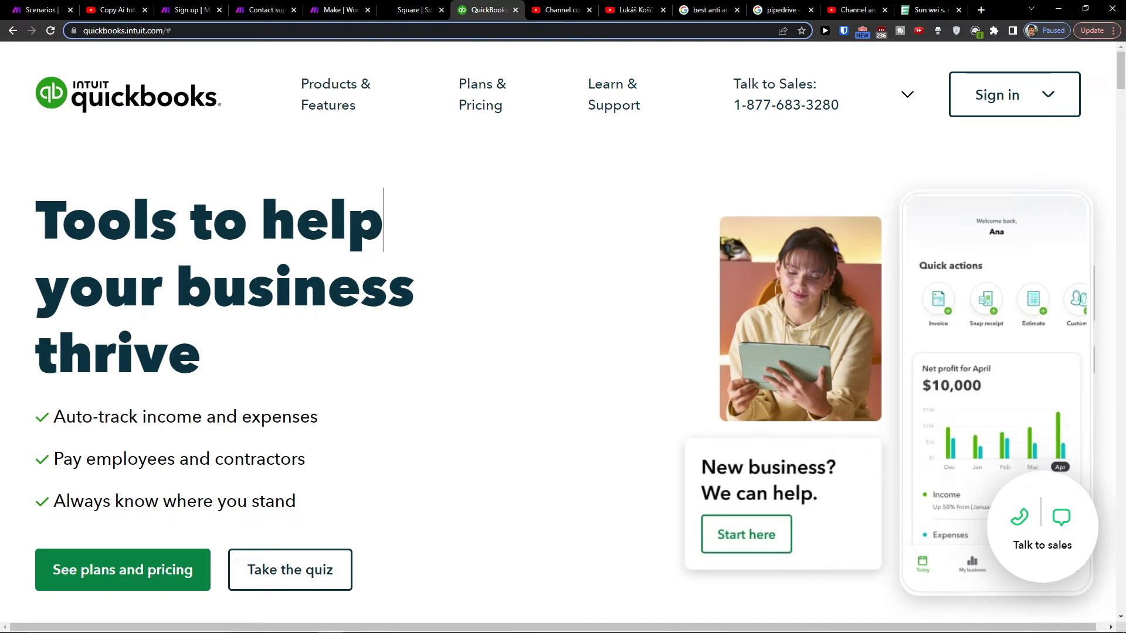
mouse_move(462, 151)
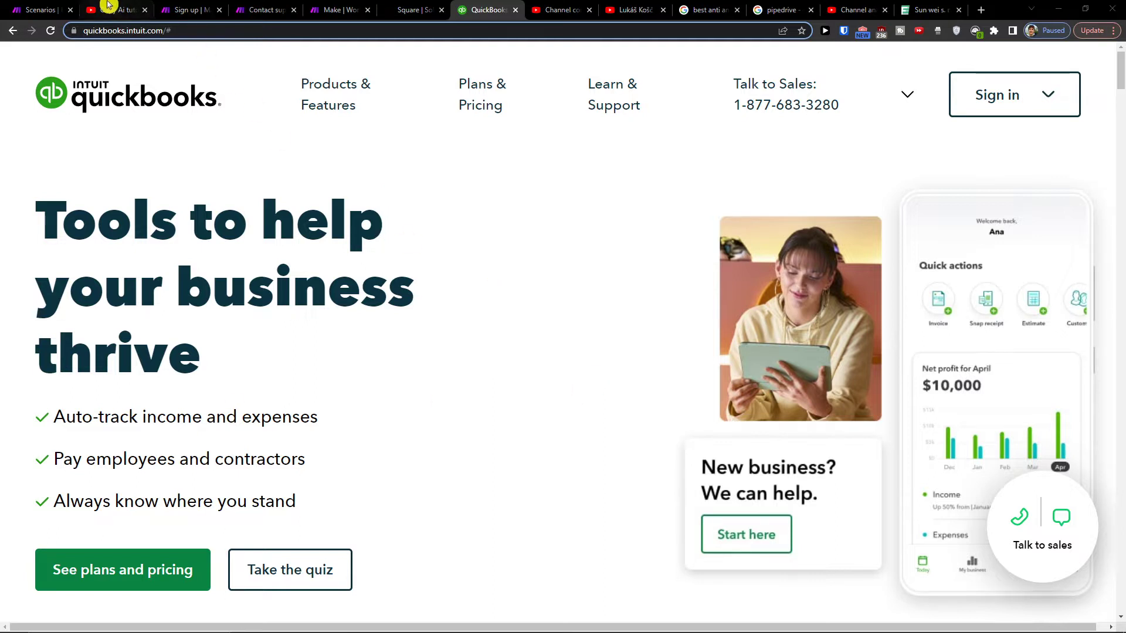
Step: Browse from YouTube through the Make sign-up and home pages and start a blank new scenario
left_click(105, 9)
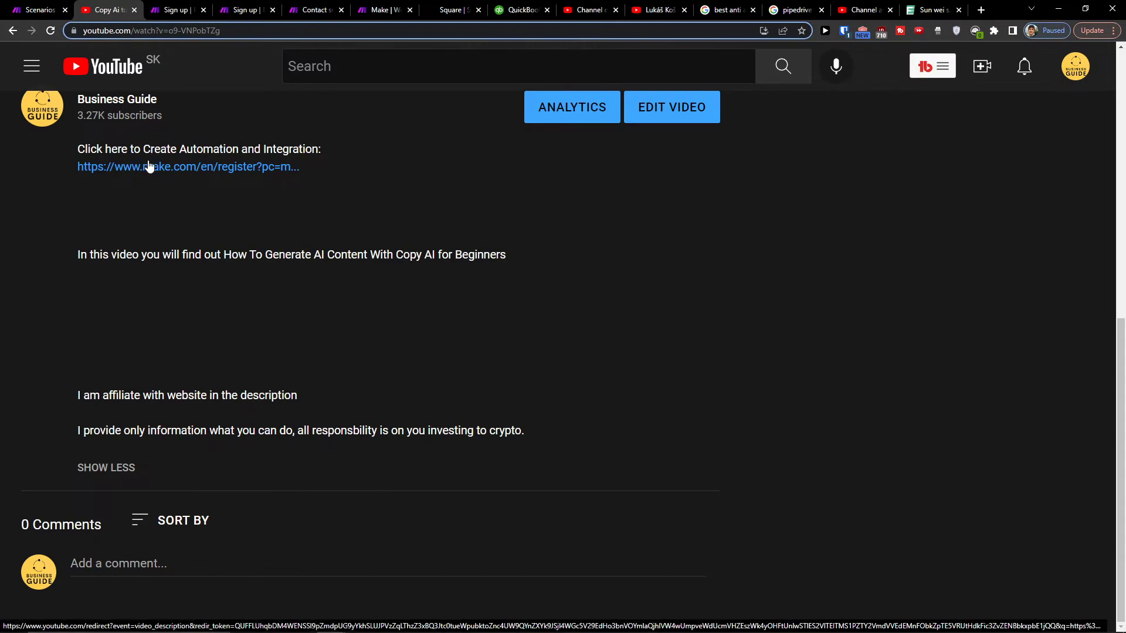
left_click(188, 167)
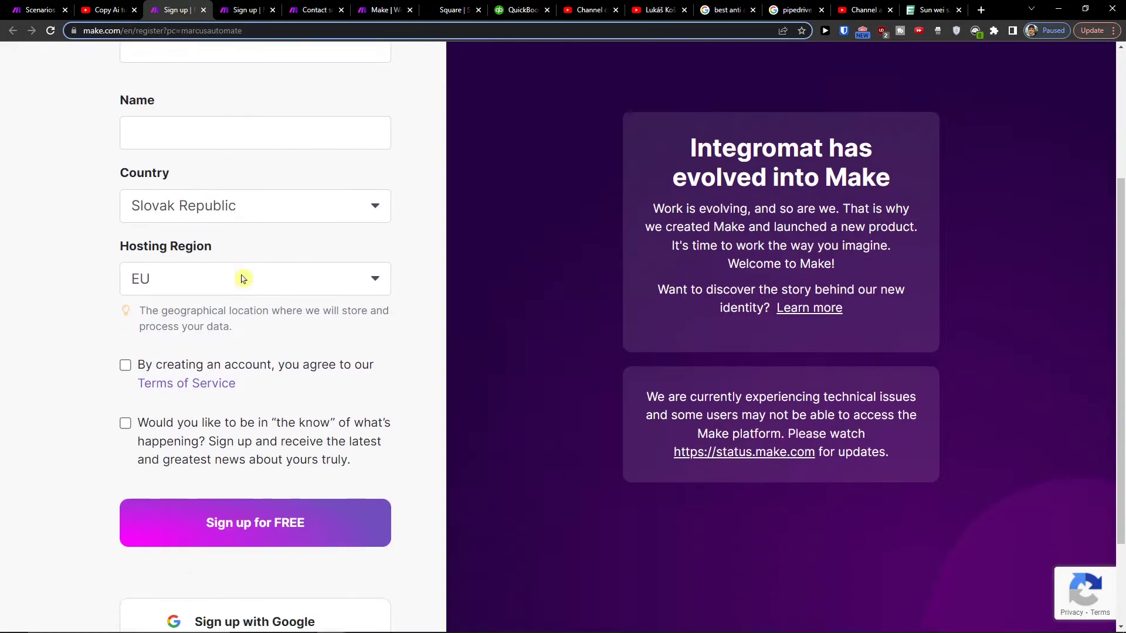
scroll("down", 3)
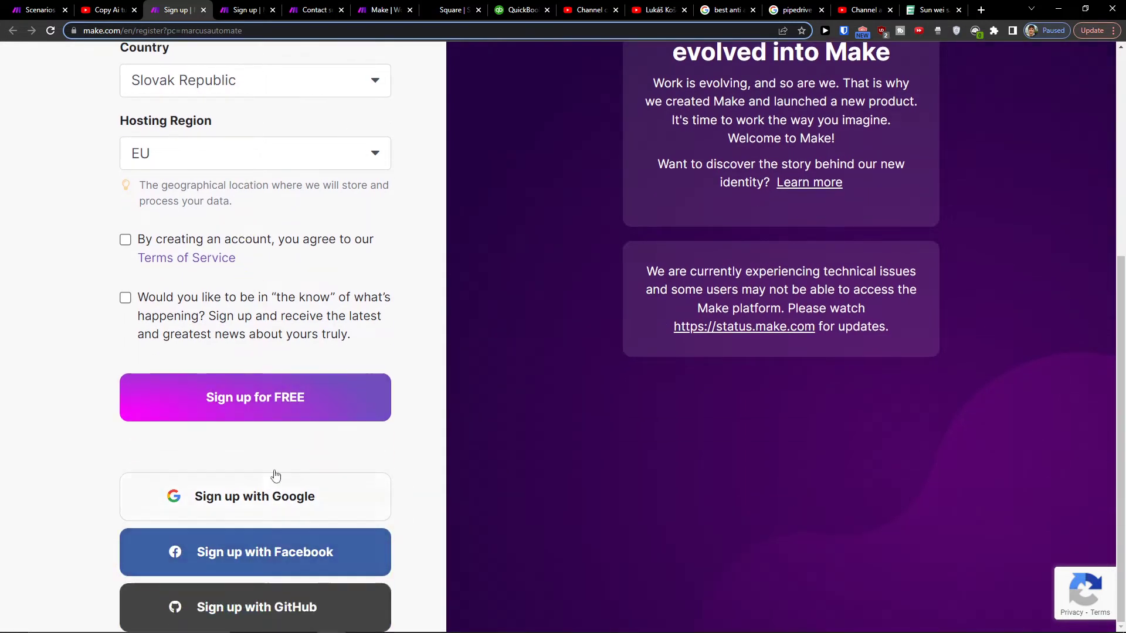
left_click(385, 9)
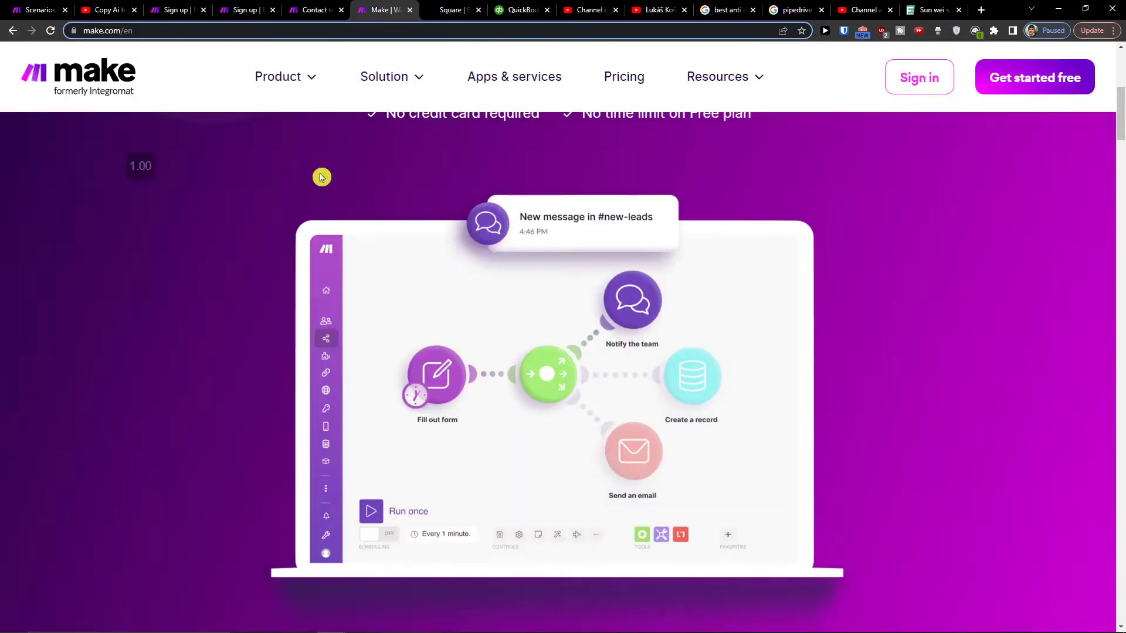
scroll("down", 3)
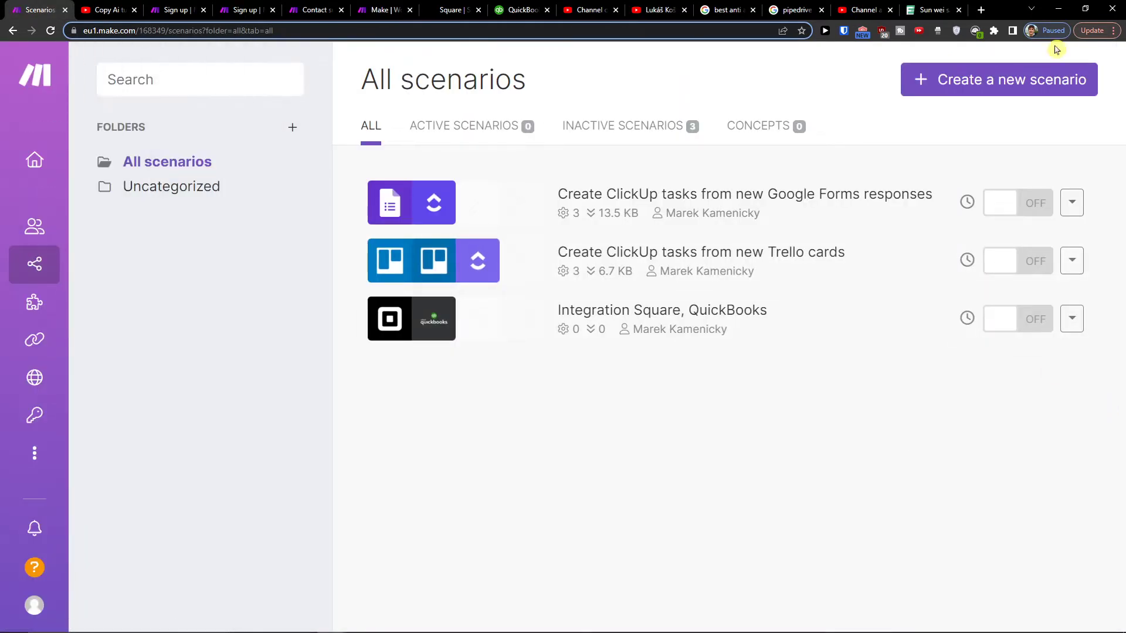
left_click(997, 79)
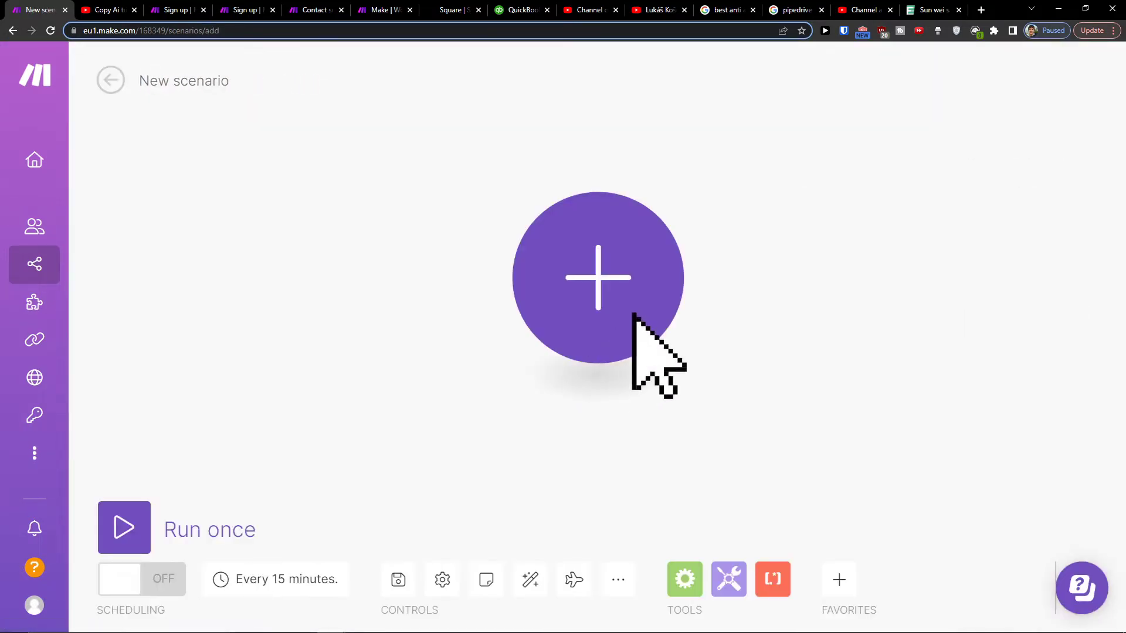
Step: Add Stripe as the scenario's first module with the Watch Events trigger
left_click(597, 277)
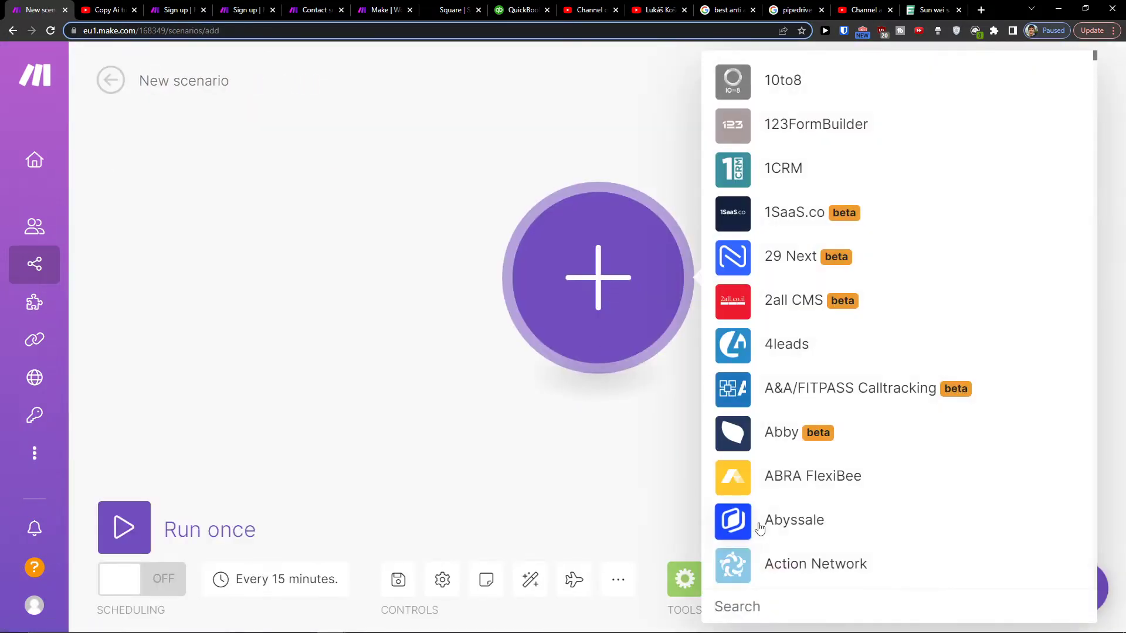
type("stripe")
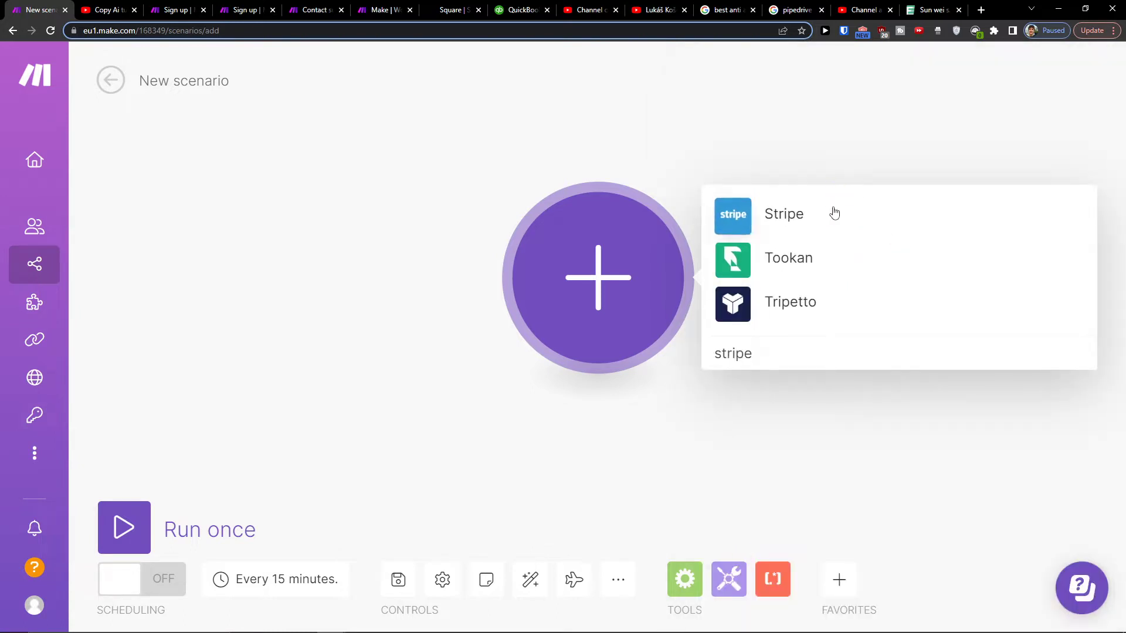
left_click(784, 213)
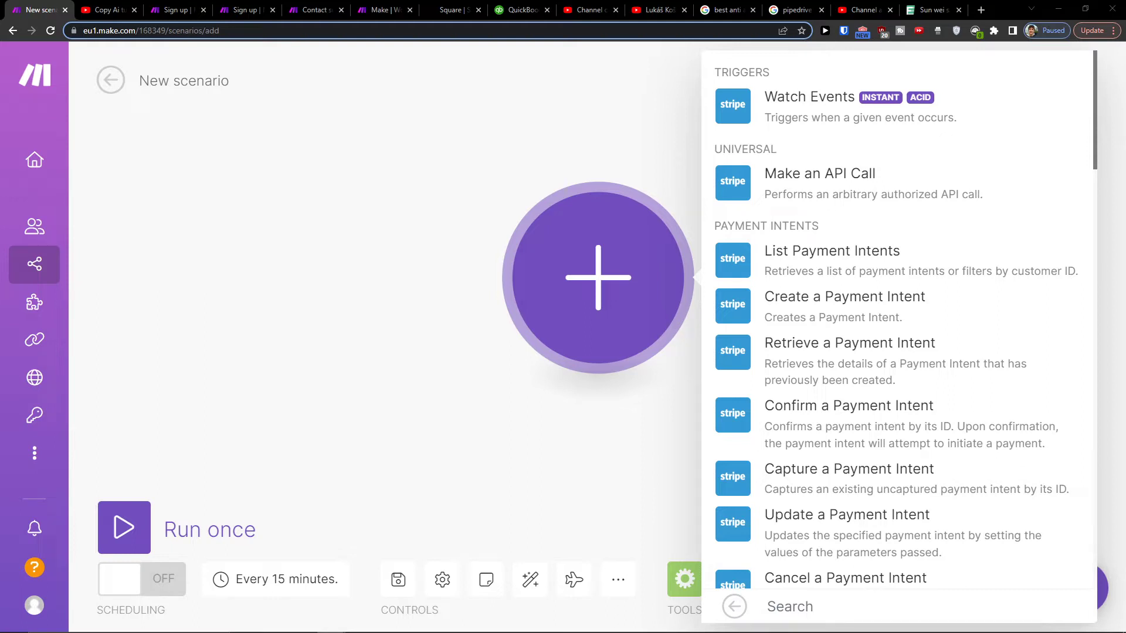
mouse_move(620, 286)
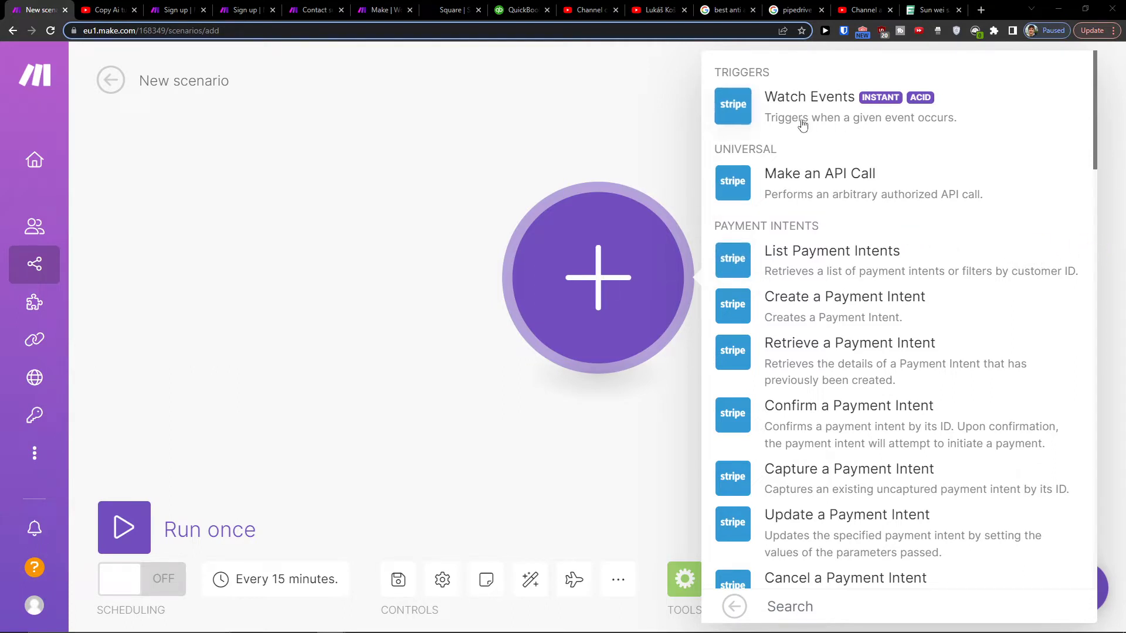
mouse_move(957, 123)
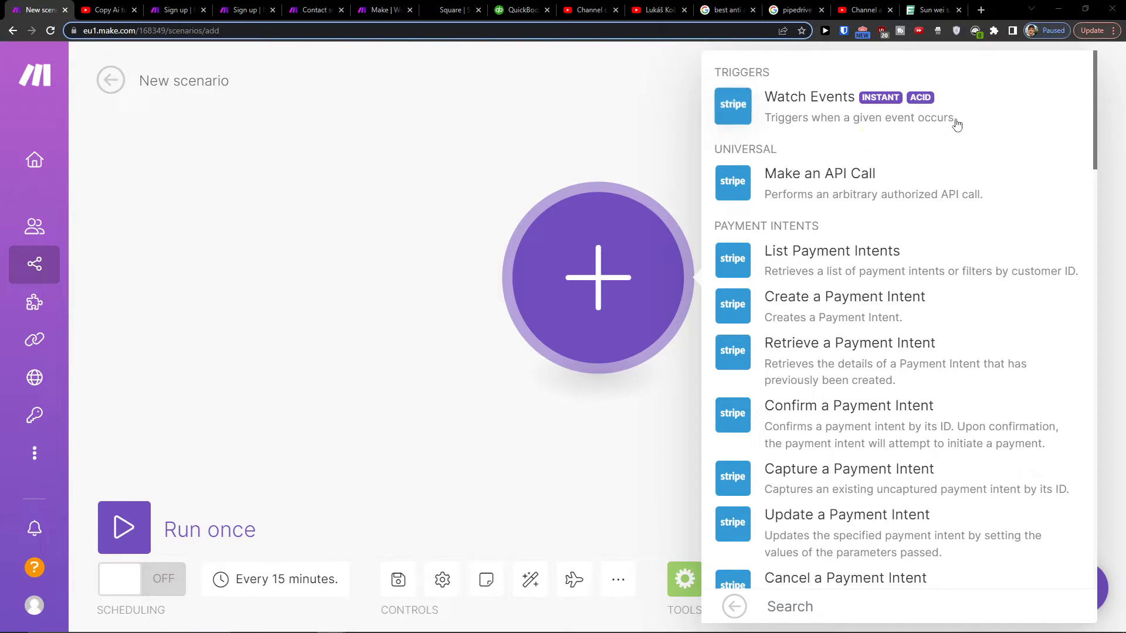
scroll("down", 3)
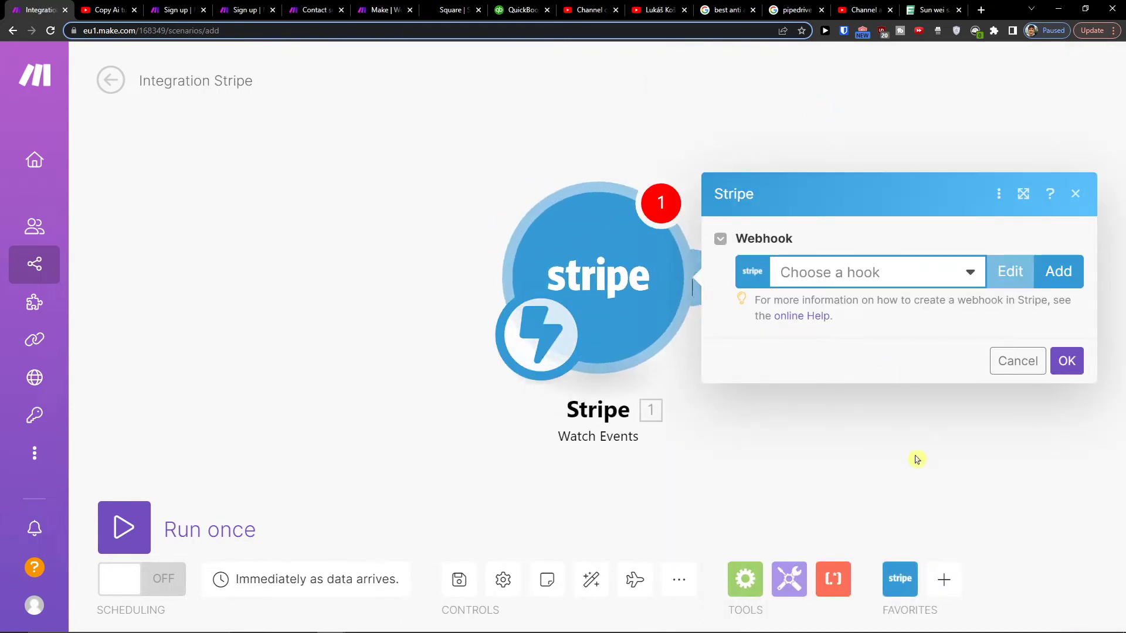
Step: Cancel the webhook dialog and add a QuickBooks Create an Invoice module after the Stripe trigger
left_click(1017, 360)
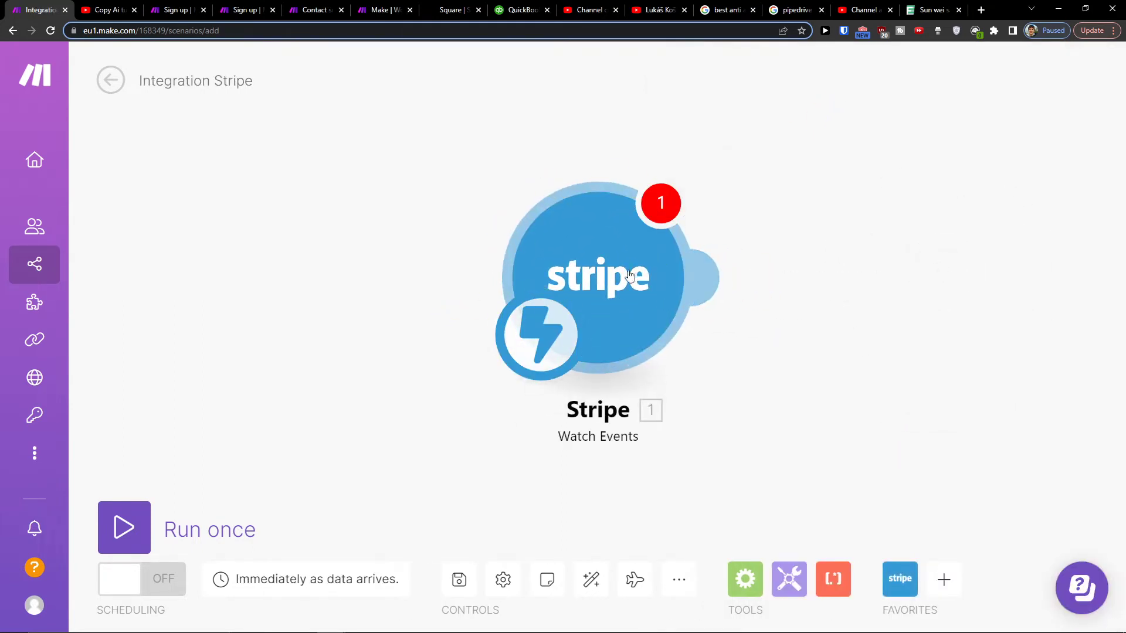
left_click(598, 279)
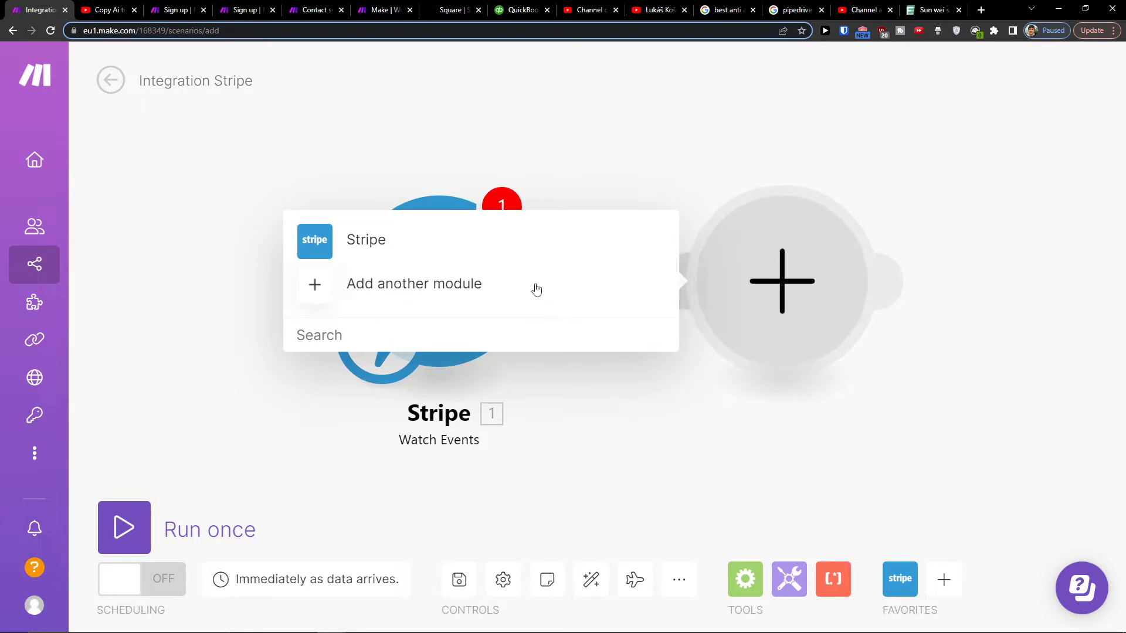
type("quickbooks")
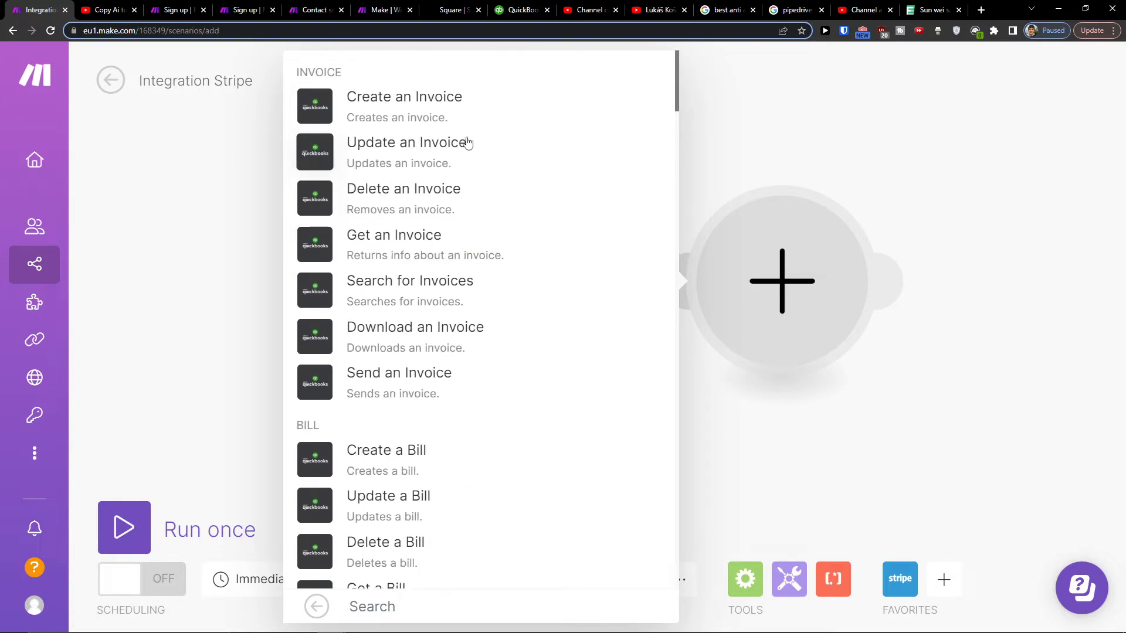
scroll("down", 3)
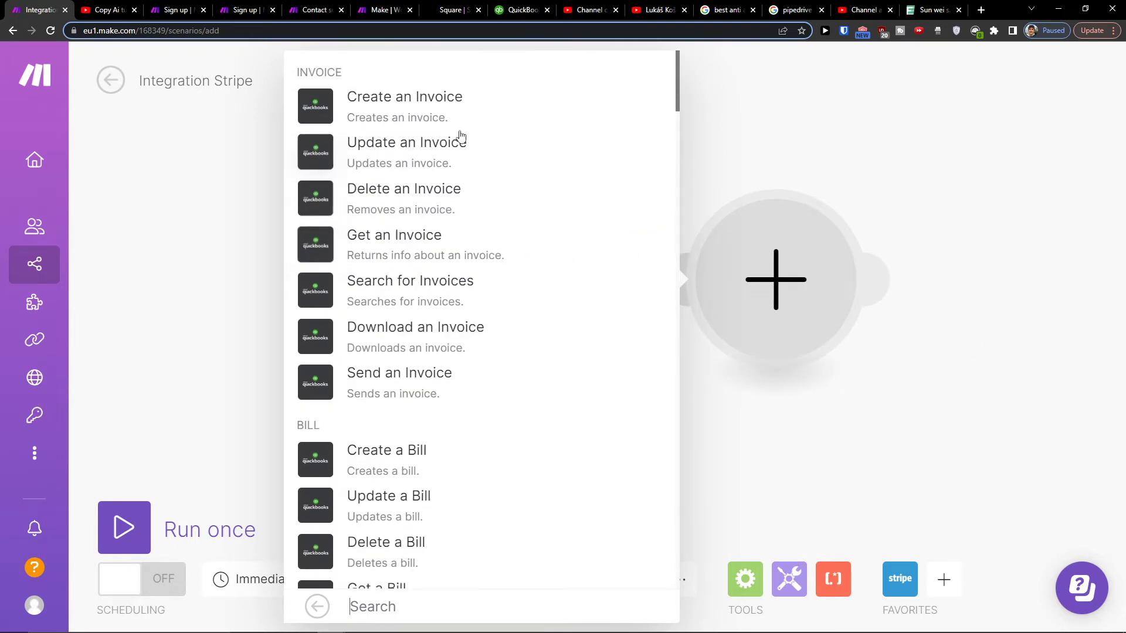
left_click(404, 96)
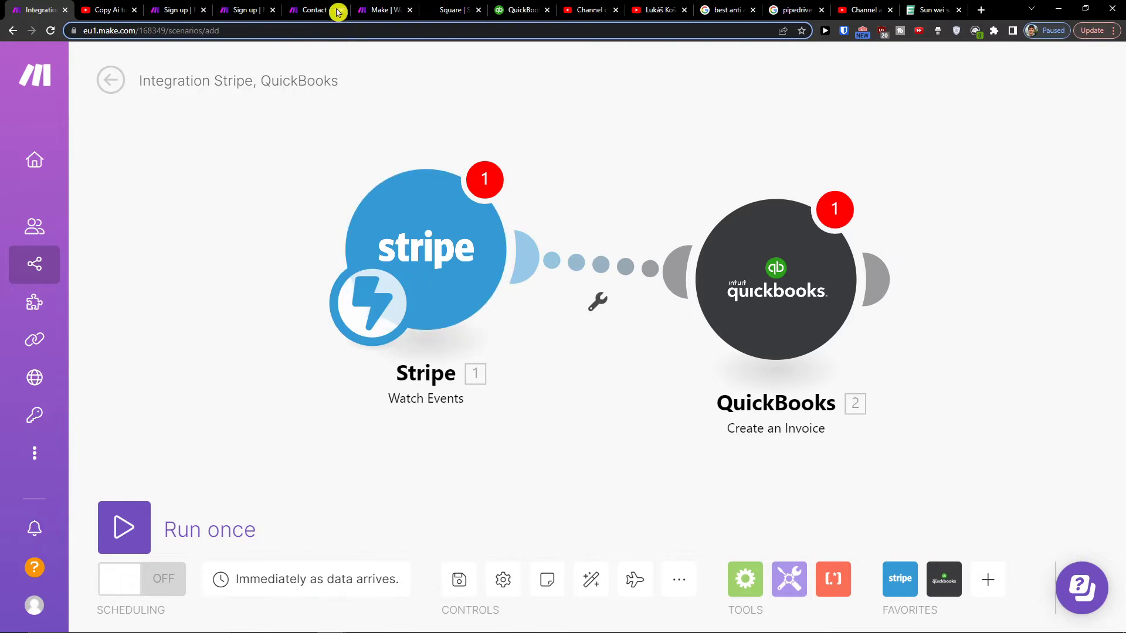
Step: Review the Make support request form, choosing a Technical Issue about a Scenario
left_click(312, 10)
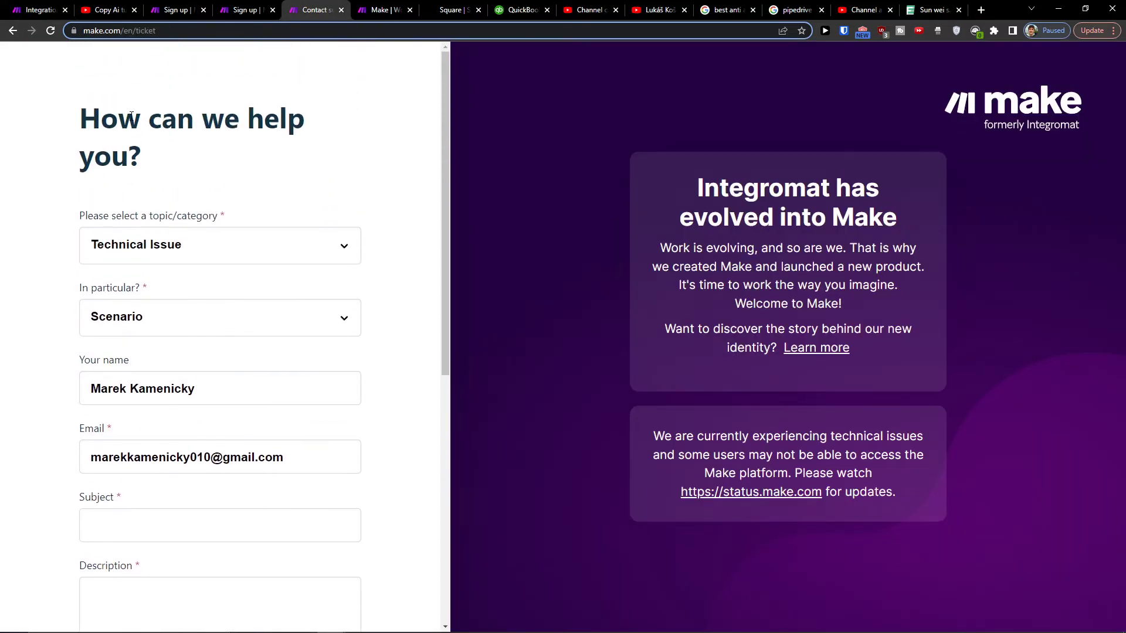
scroll("down", 3)
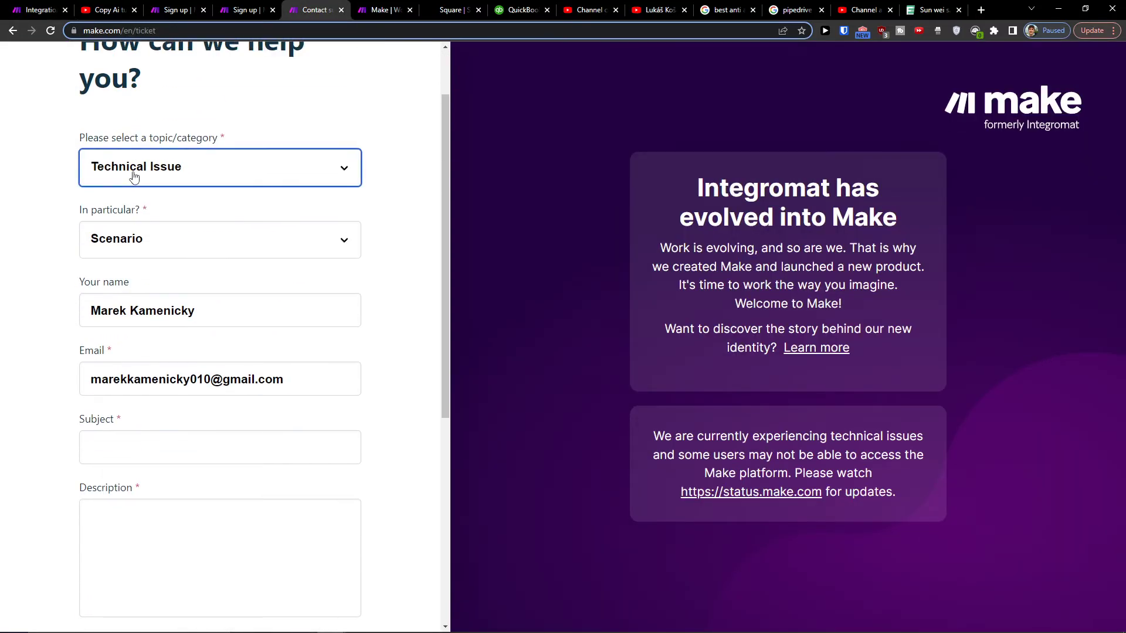
left_click(220, 239)
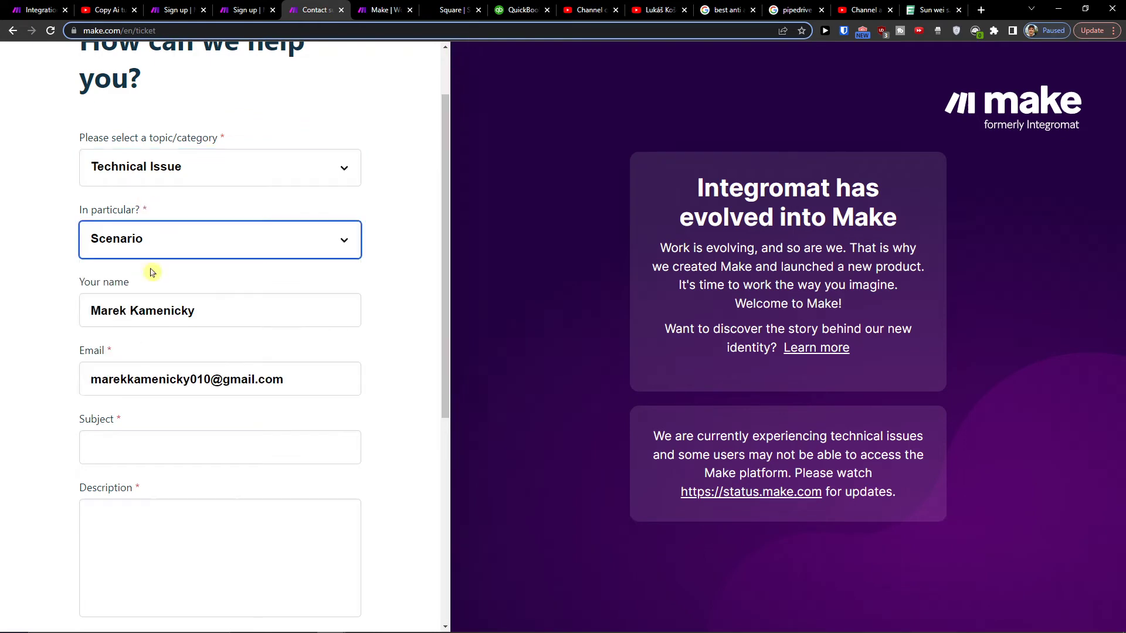
scroll("down", 3)
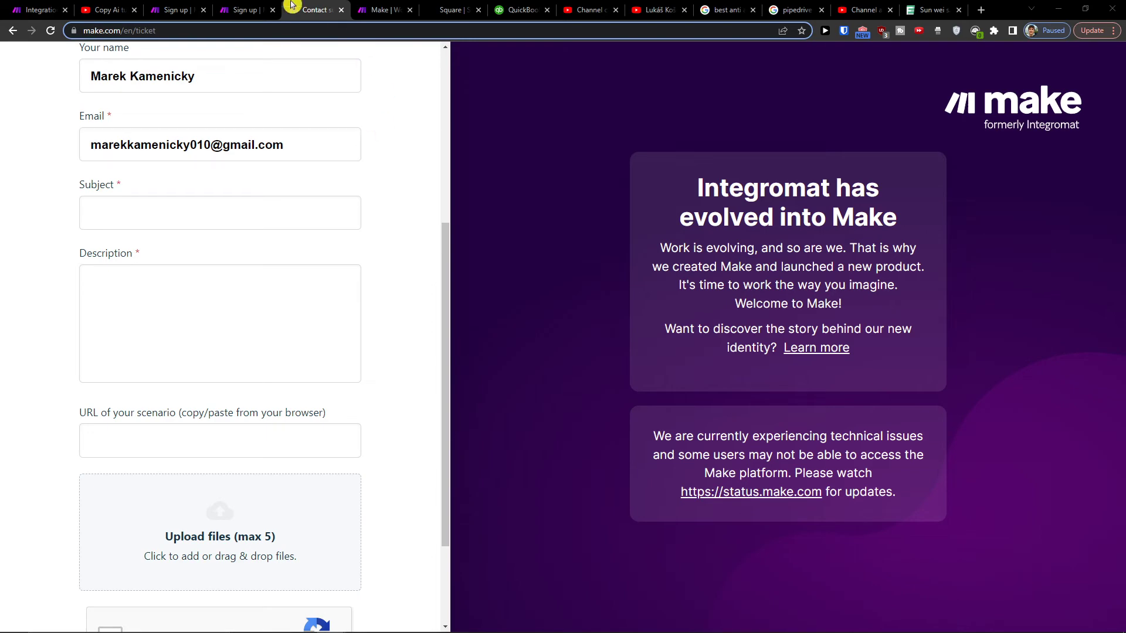
Step: Return to the Stripe–QuickBooks scenario and bring up its scenario settings
left_click(36, 11)
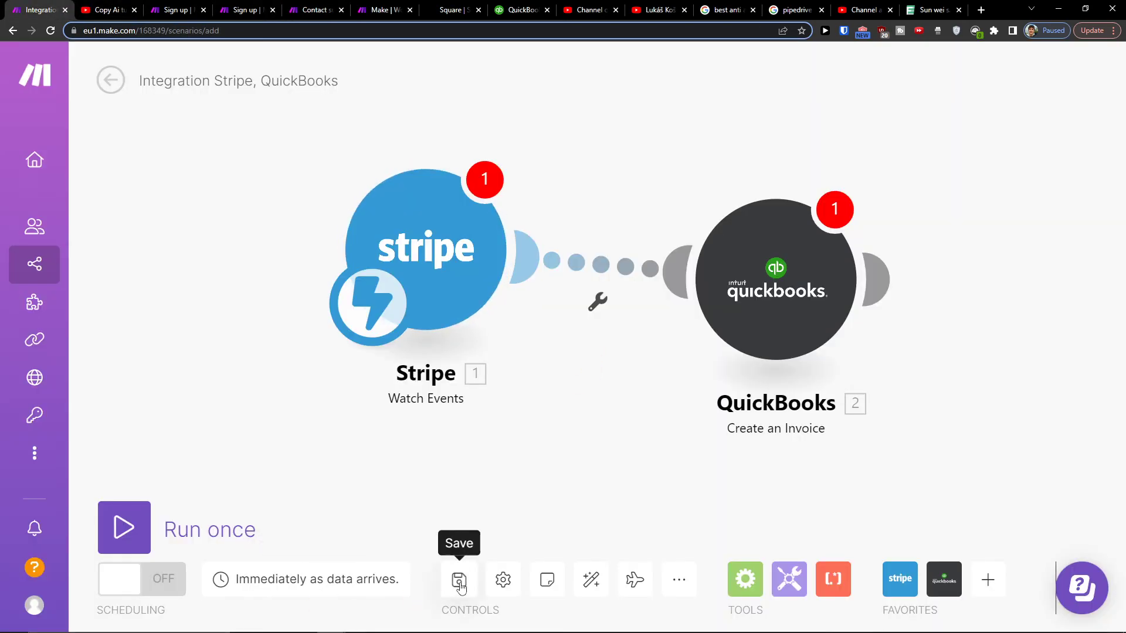
left_click(502, 579)
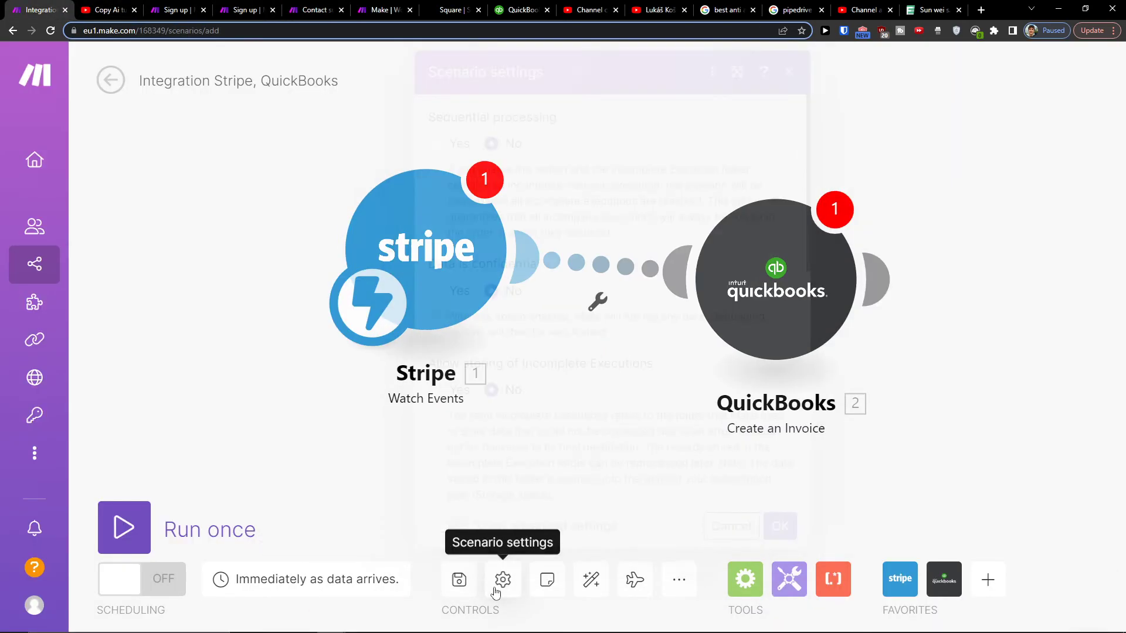